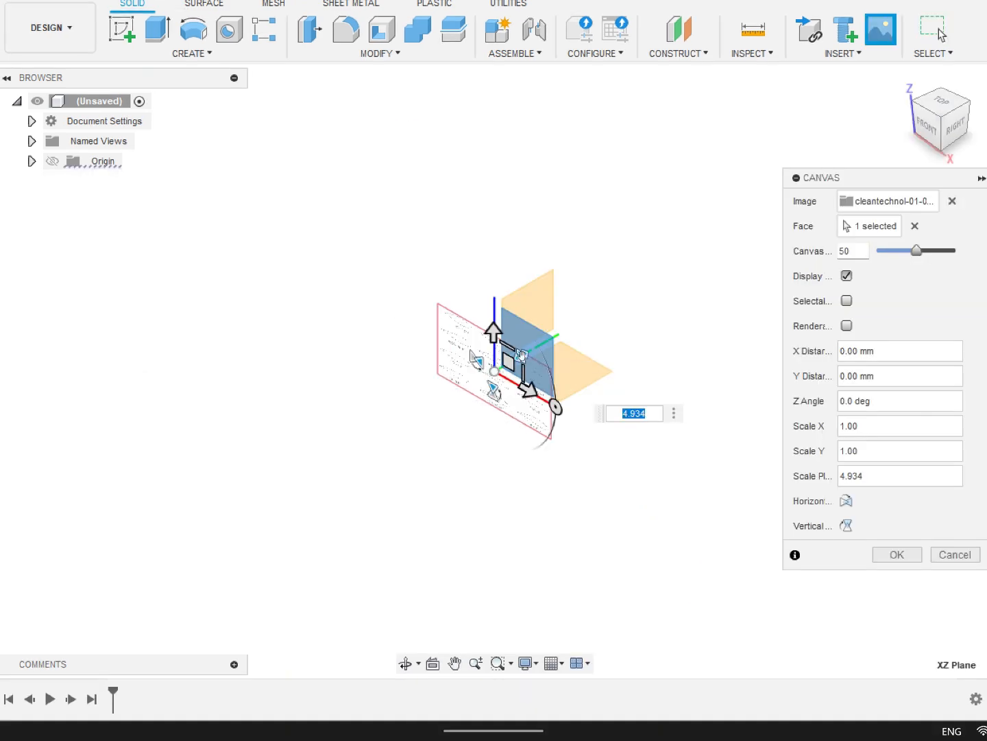
# Place the NACA 4415 airfoil canvas image on the XZ plane at scale 4.934.
pyautogui.click(897, 554)
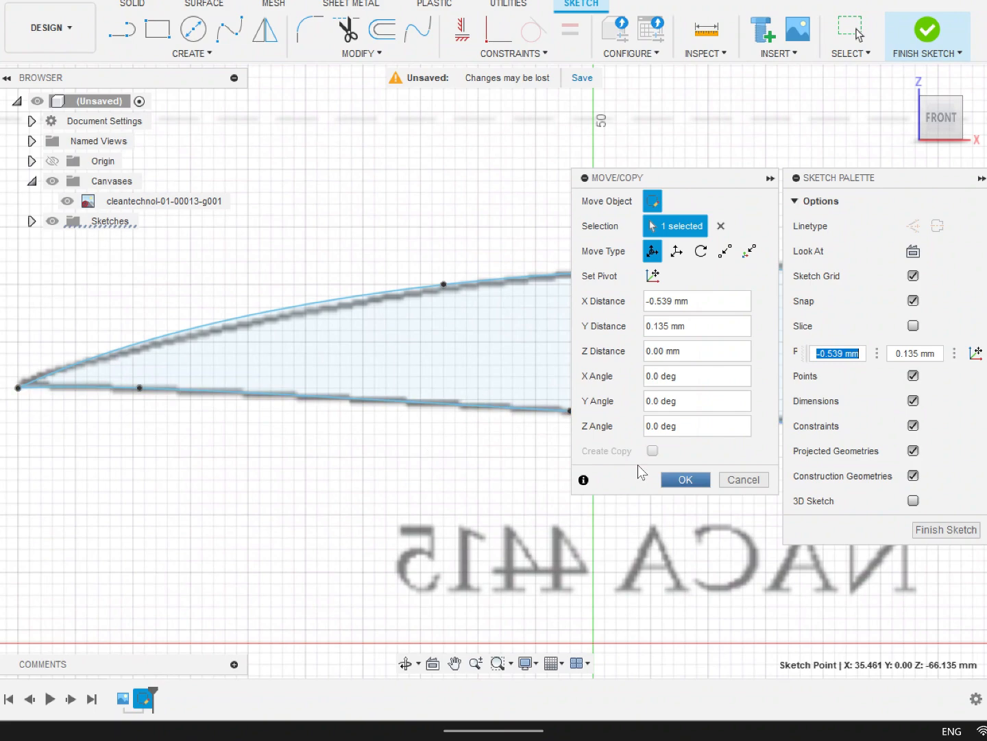
# Drag two spline points onto the traced airfoil outline and confirm the Move/Copy.
pyautogui.moveTo(443, 283); pyautogui.dragTo(451, 313)
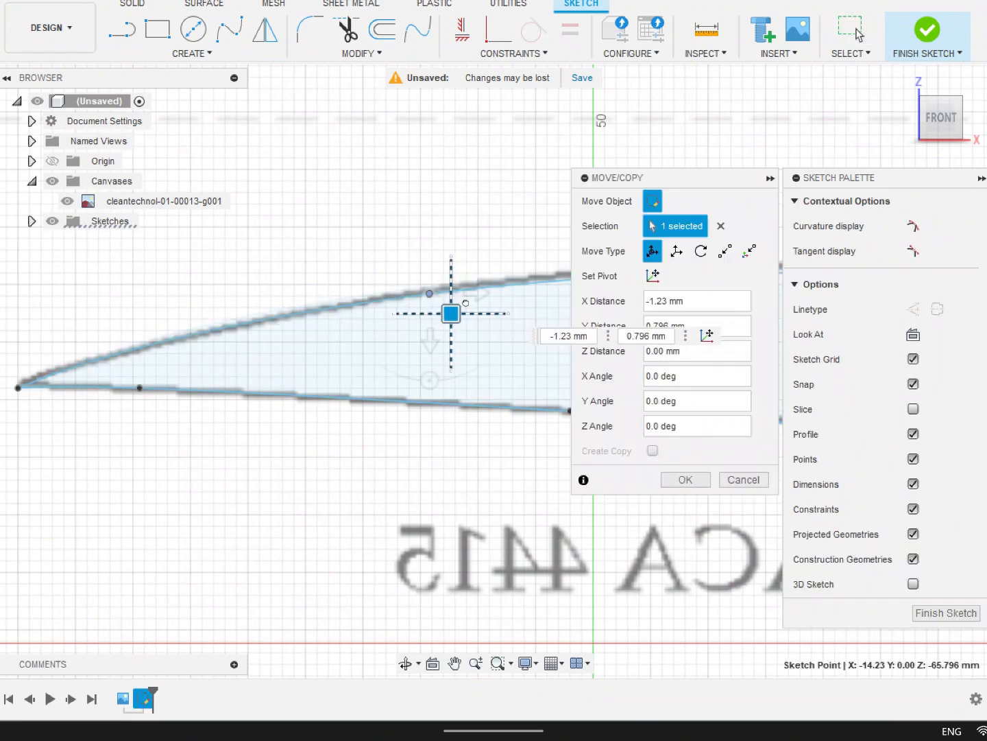
pyautogui.moveTo(451, 314); pyautogui.dragTo(215, 339)
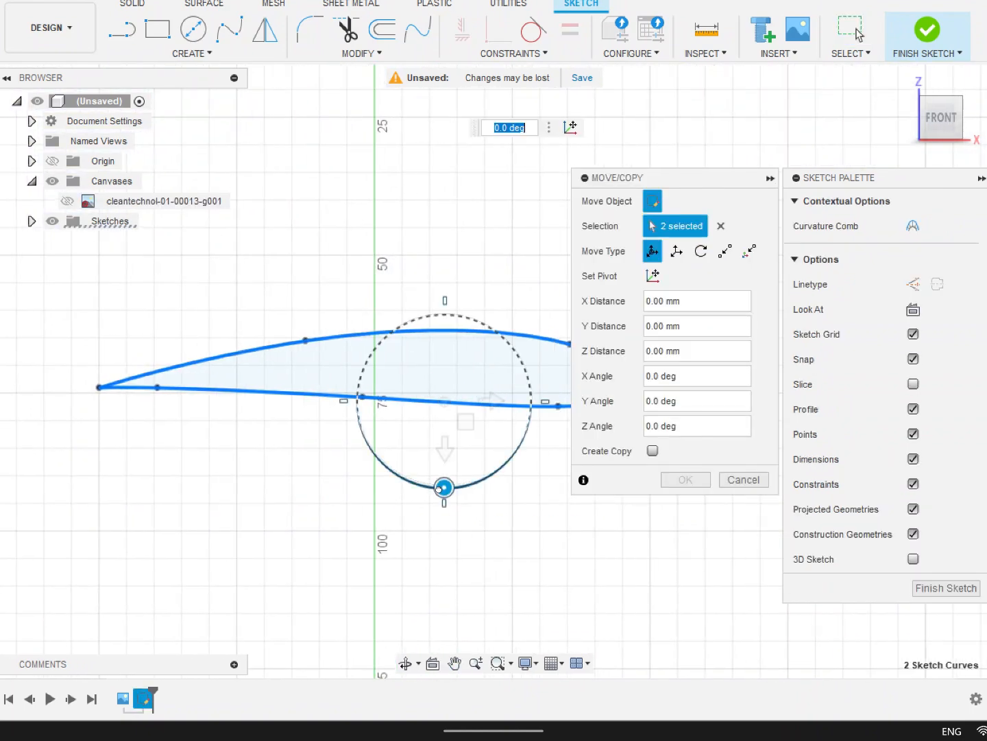
pyautogui.click(686, 479)
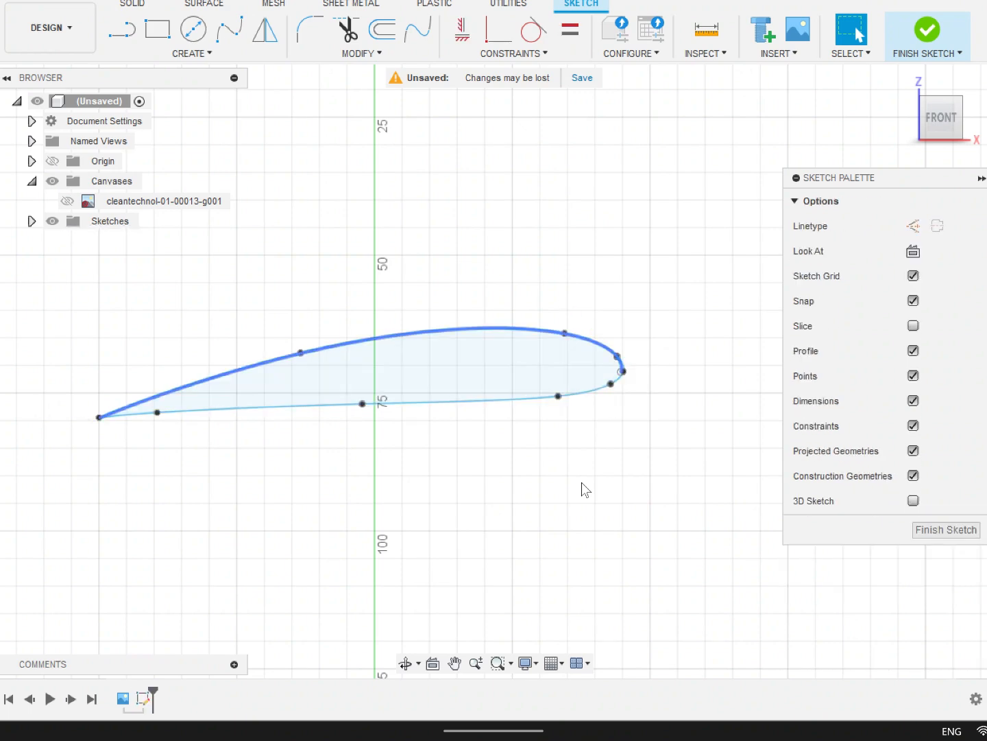
# Offset the two airfoil curves 4.472 mm inward.
pyautogui.click(381, 31)
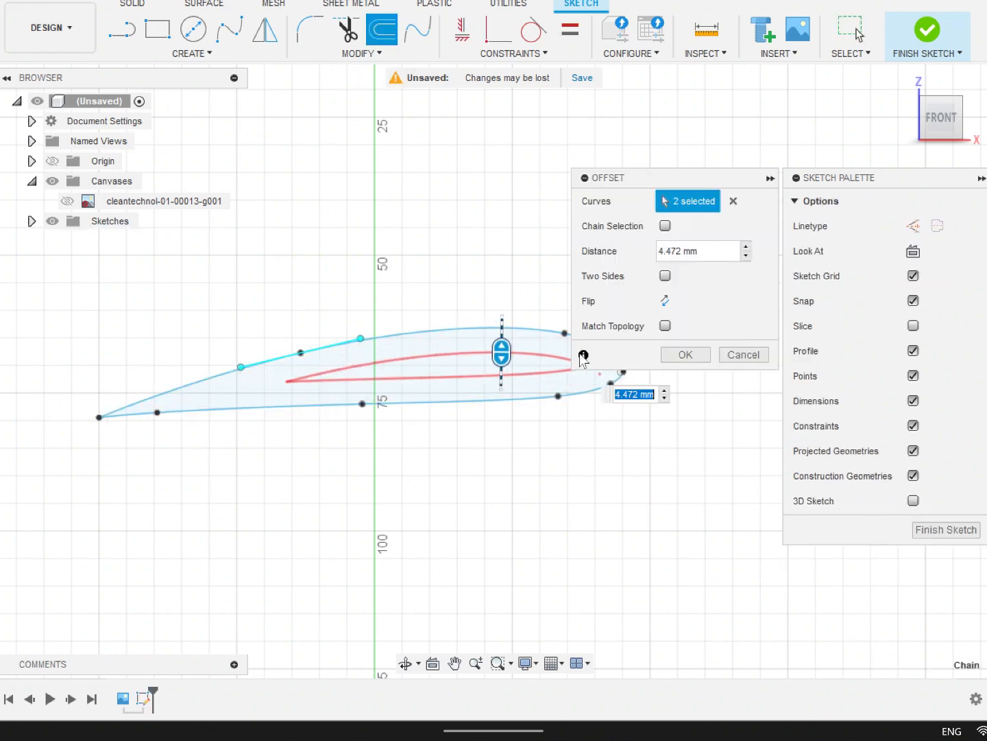
pyautogui.click(686, 354)
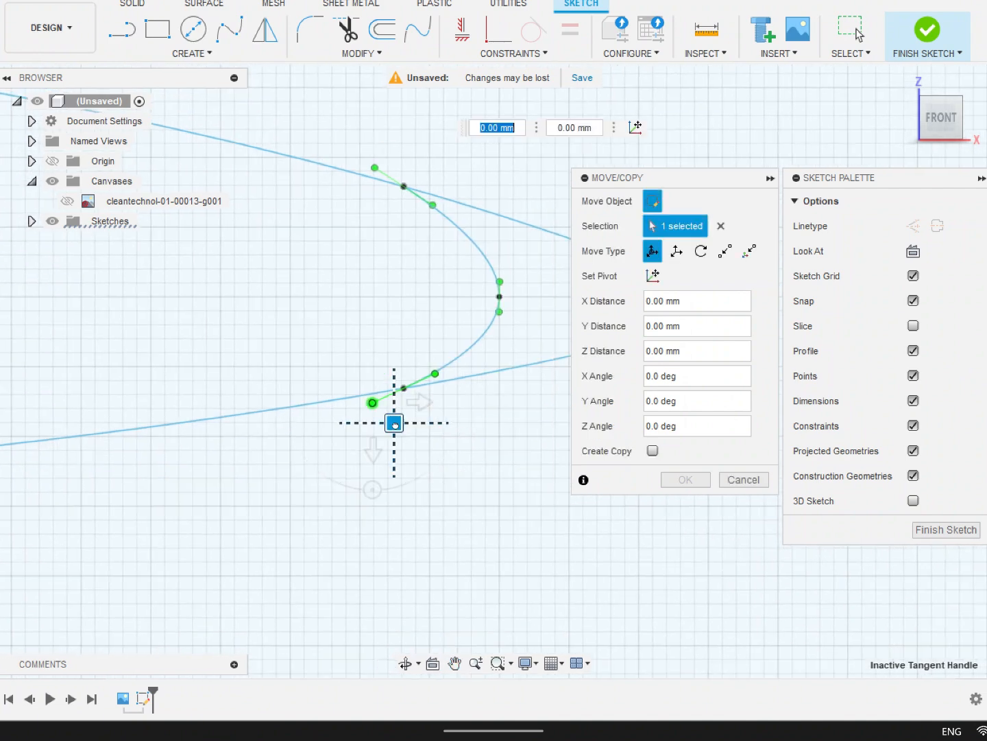
# Drag the inner curve's nose point and endpoint onto the airfoil outline.
pyautogui.moveTo(394, 422); pyautogui.dragTo(440, 405)
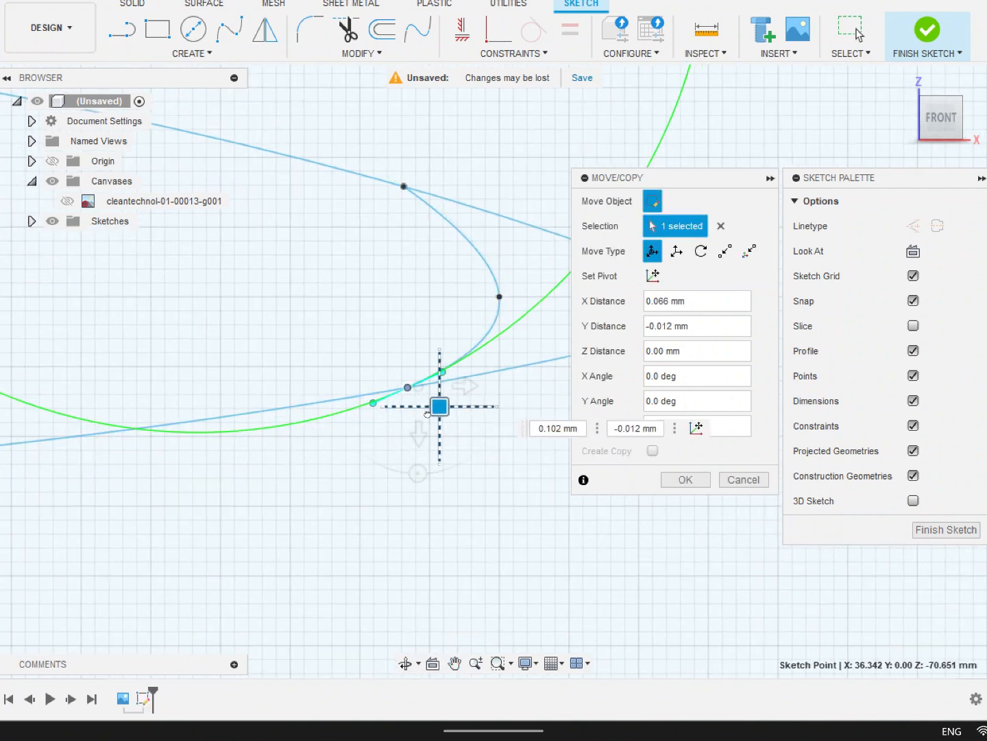
pyautogui.moveTo(439, 405); pyautogui.dragTo(395, 189)
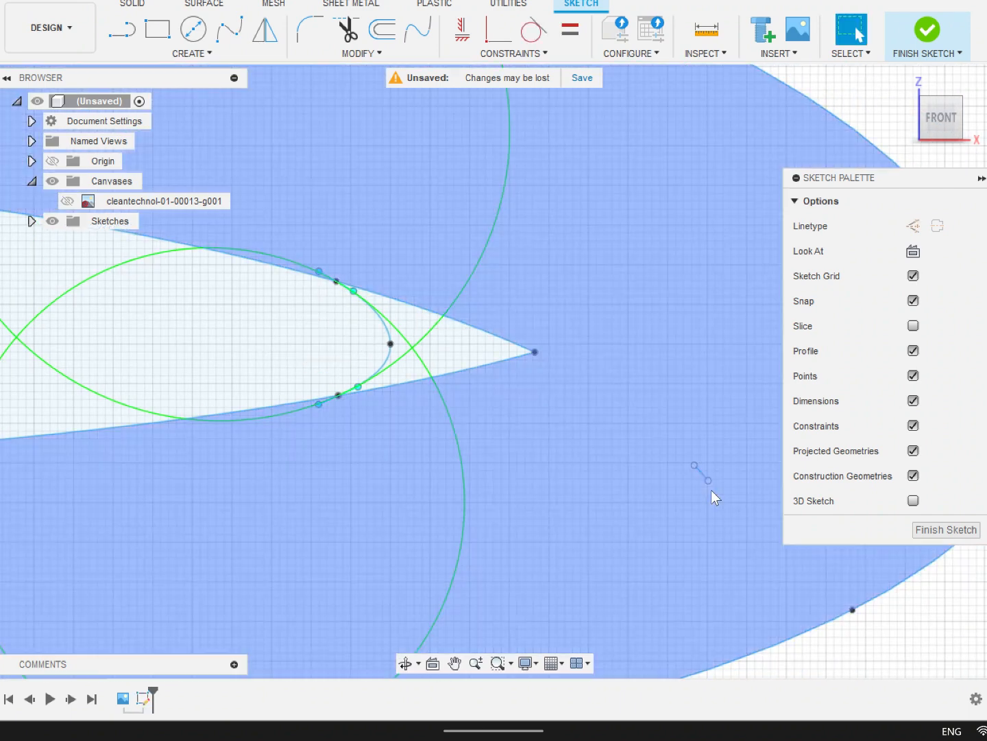
pyautogui.click(192, 53)
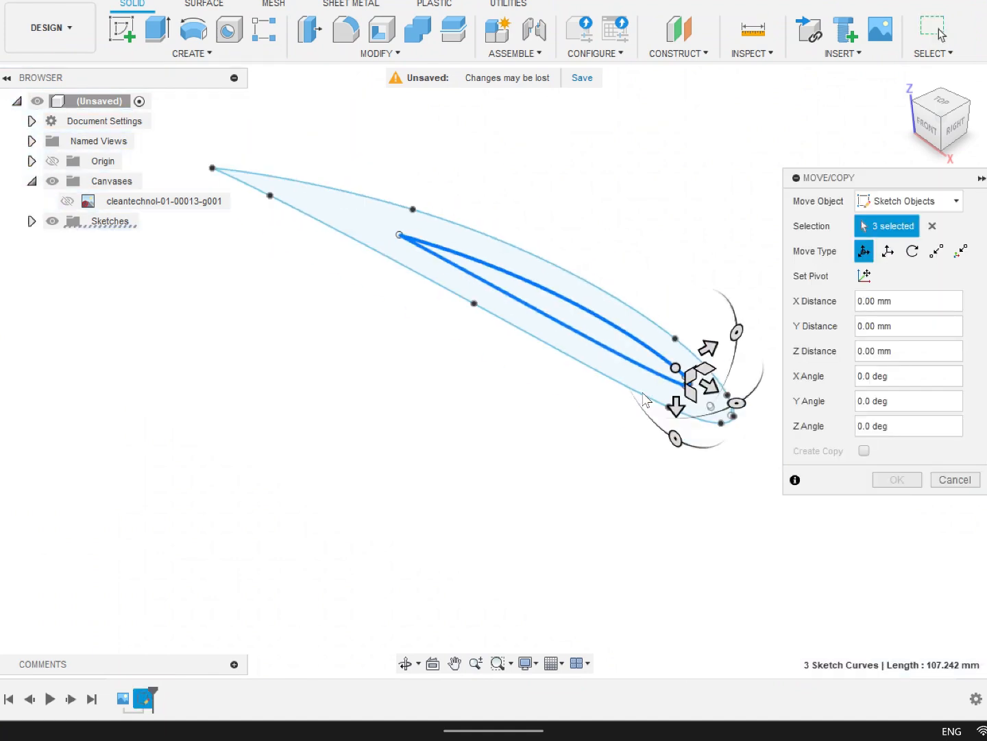
# Rotate the three airfoil curves into a new angled position with the Move/Copy gizmo.
pyautogui.moveTo(676, 381); pyautogui.dragTo(734, 240)
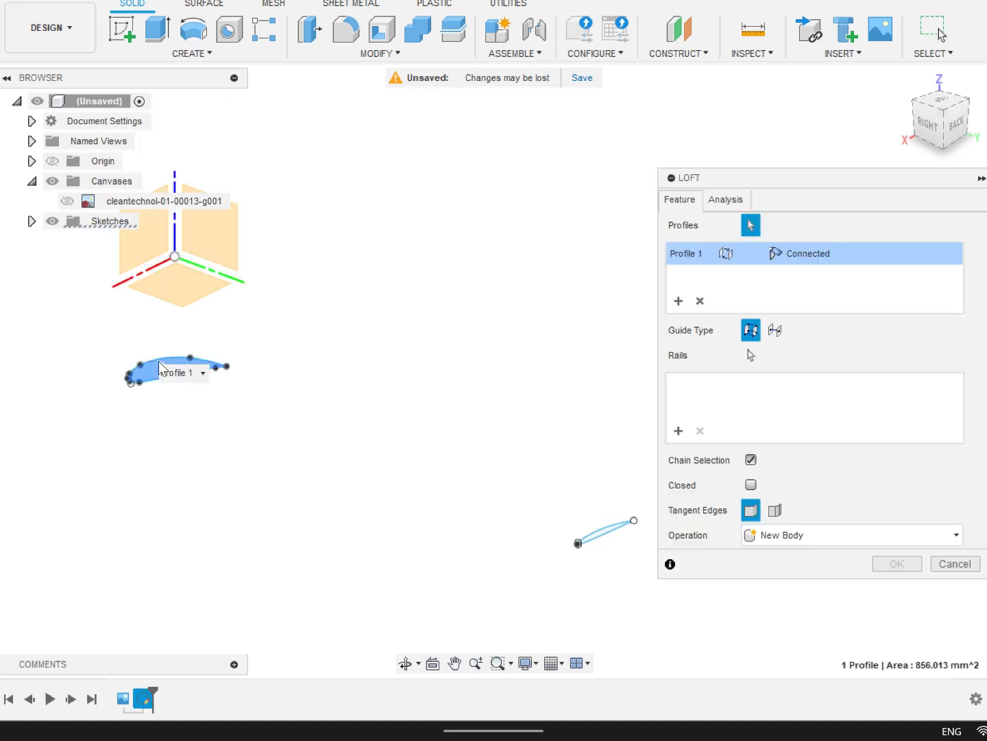
# Add the second airfoil profile to the loft and confirm it as a new body.
pyautogui.click(606, 528)
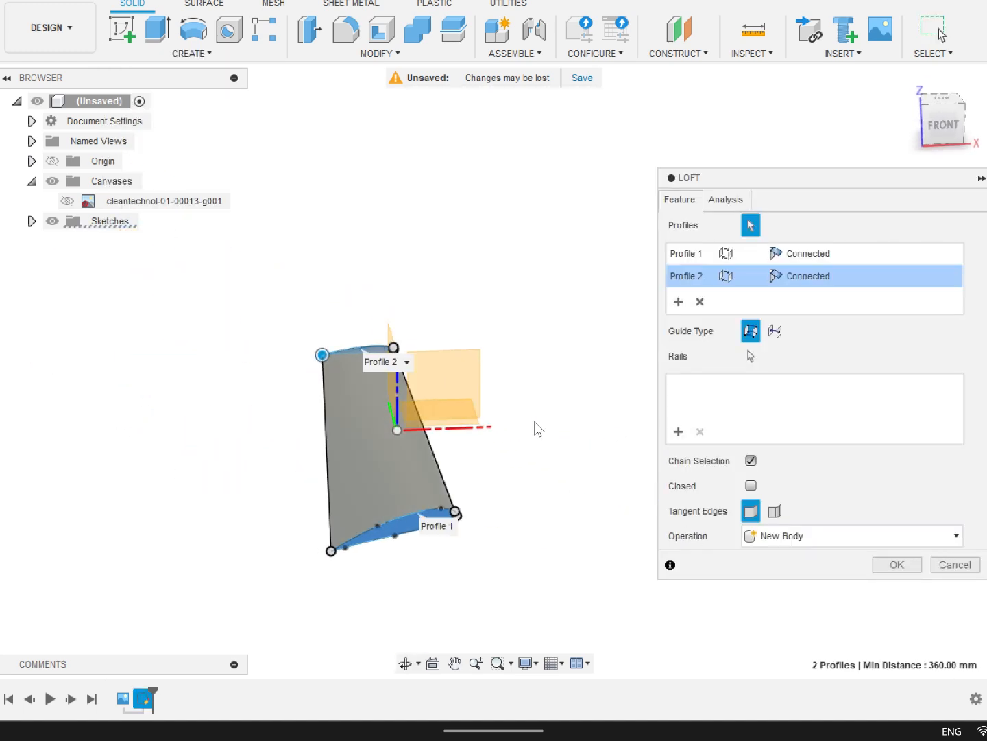
pyautogui.click(897, 563)
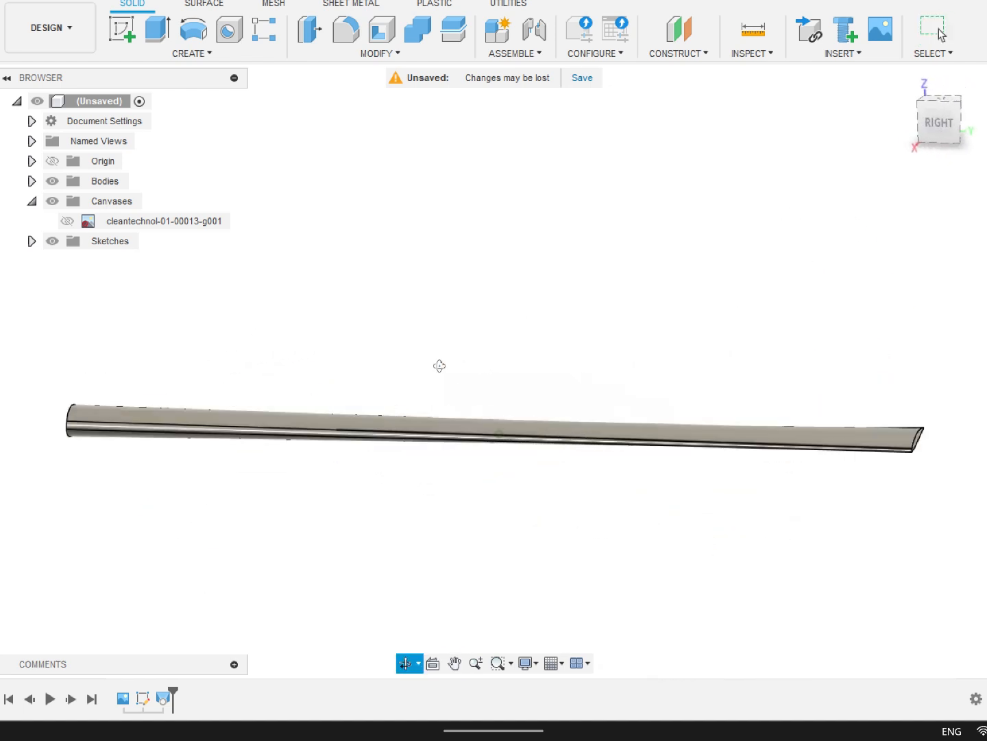
pyautogui.click(940, 122)
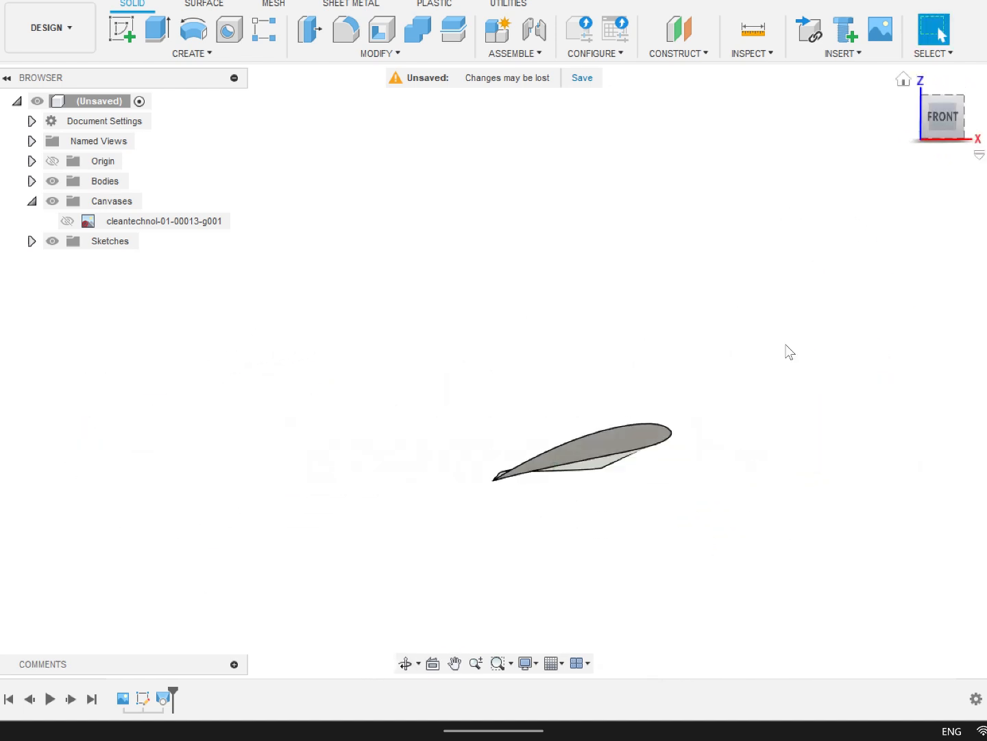
pyautogui.moveTo(789, 351); pyautogui.dragTo(562, 461)
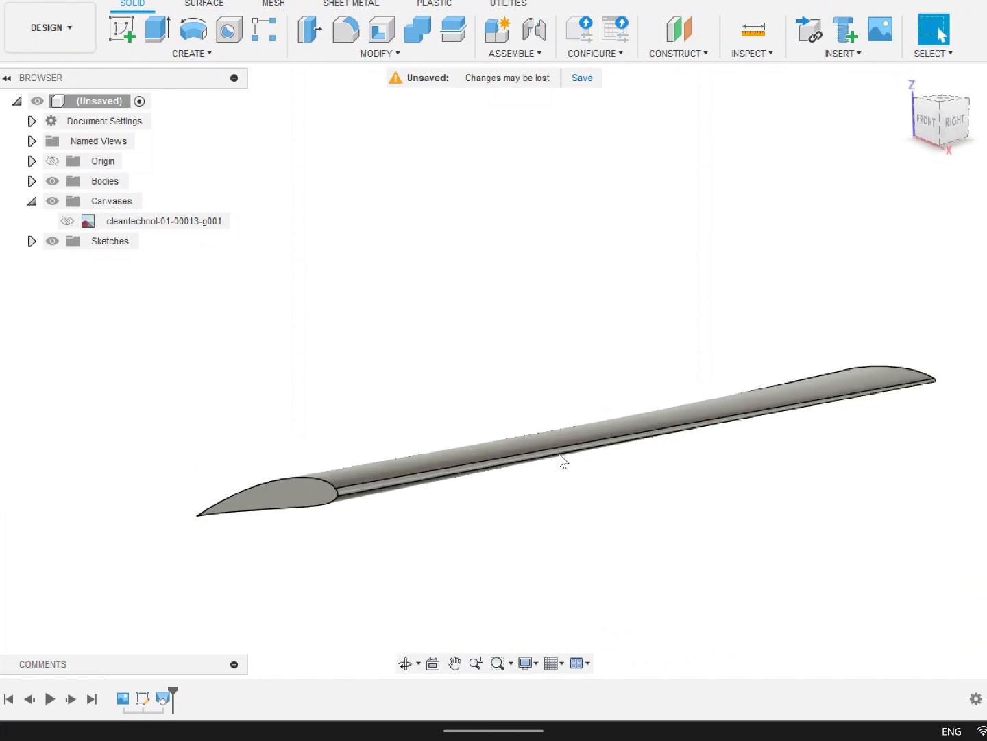
pyautogui.moveTo(562, 459); pyautogui.dragTo(381, 439)
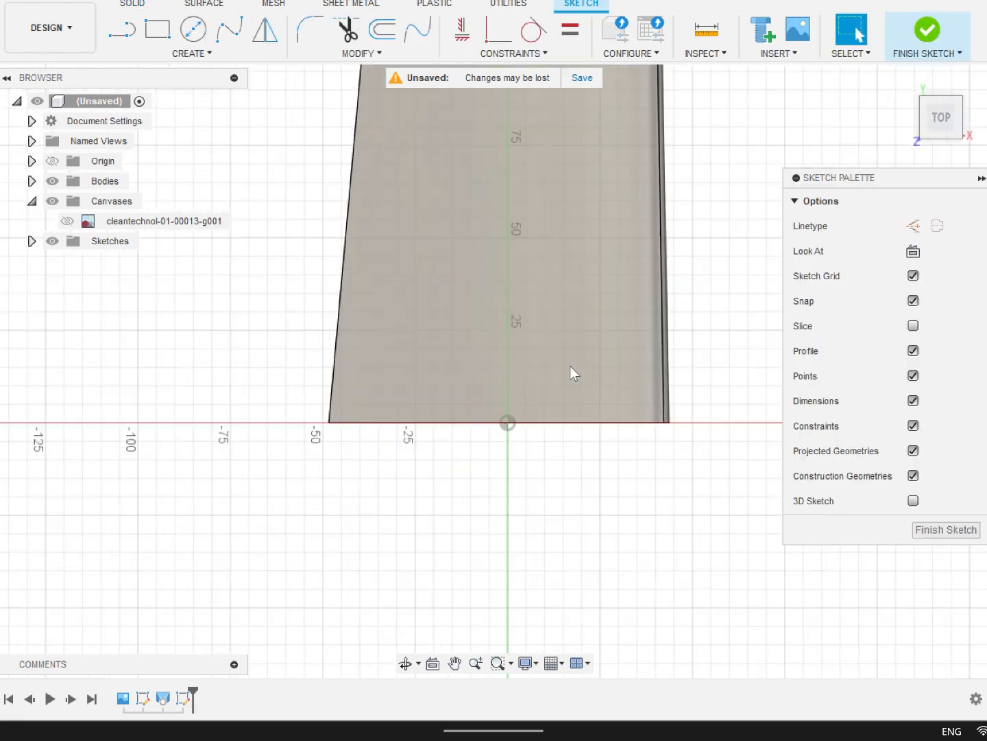
# Sketch 5 mm rib slots, copy them 60 mm apart along the wing, and finish the sketch.
pyautogui.click(157, 29)
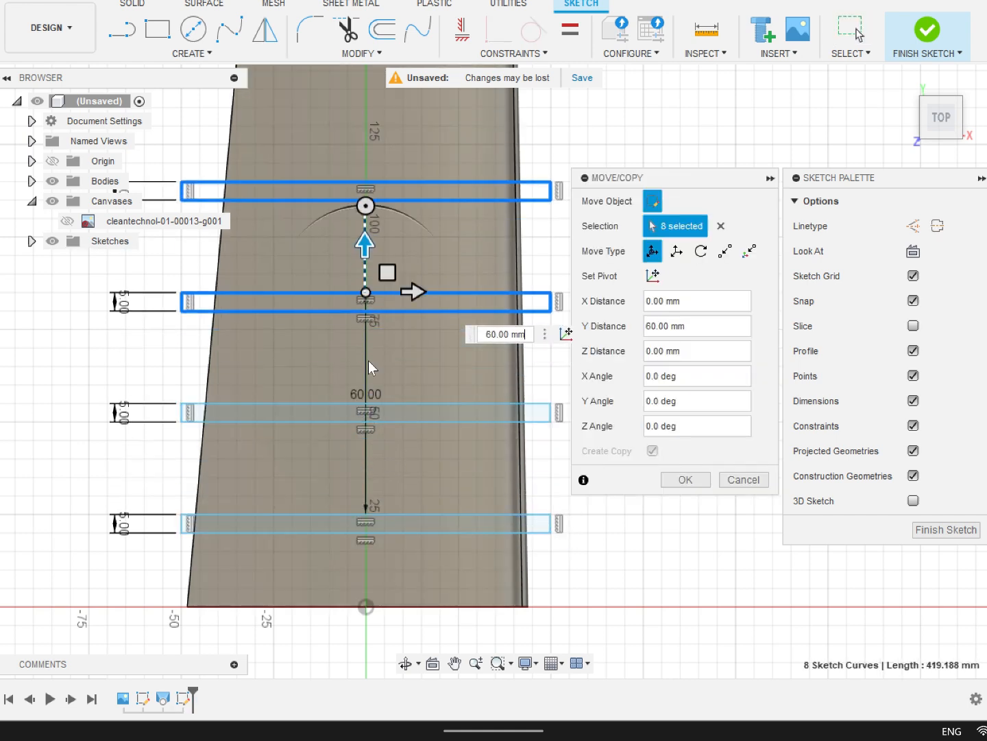
pyautogui.click(686, 479)
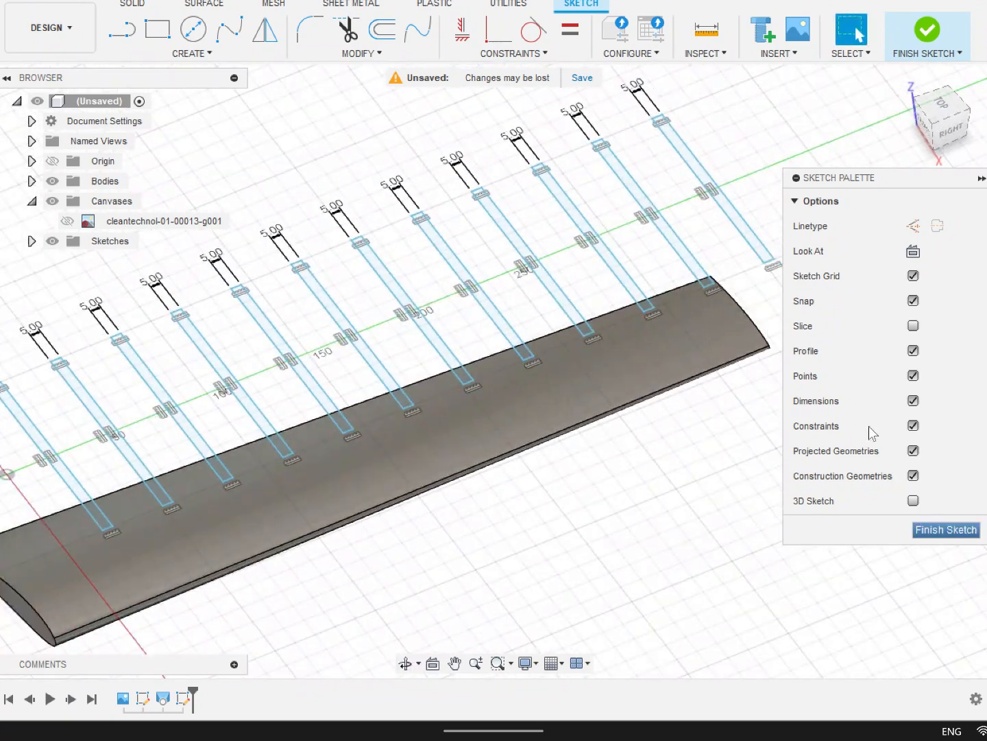
pyautogui.click(947, 529)
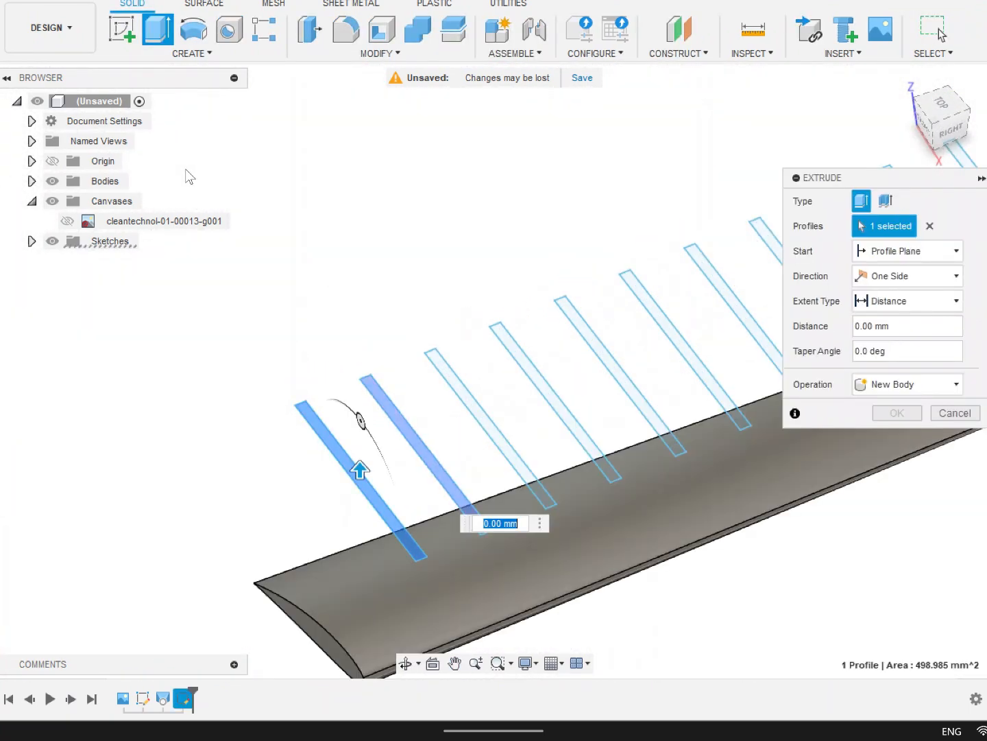